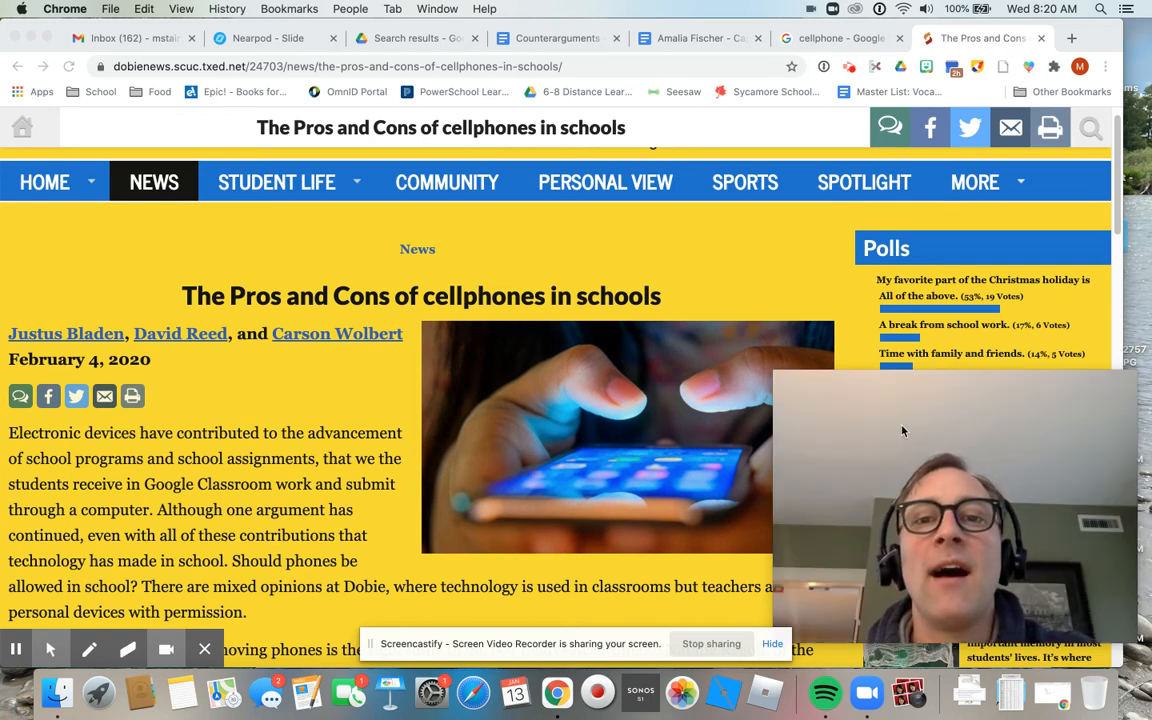
mouse_move(598, 360)
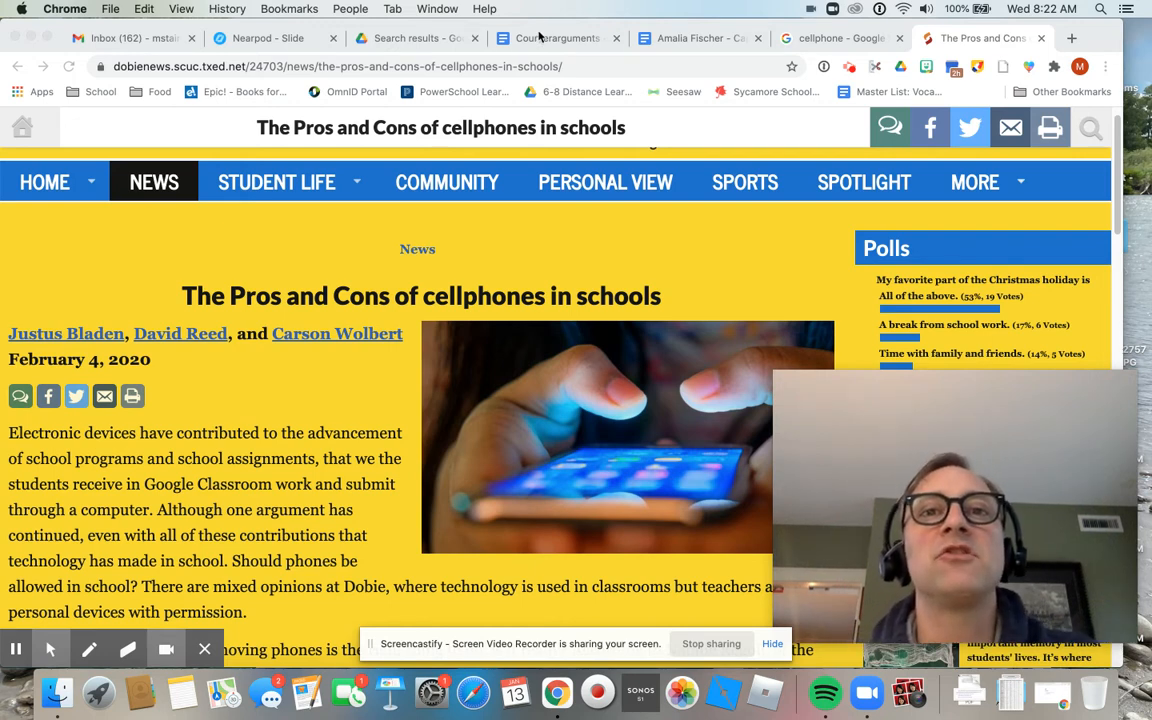
- Switch to the Counterarguments document showing the child-soldier amnesty paragraph
left_click(556, 38)
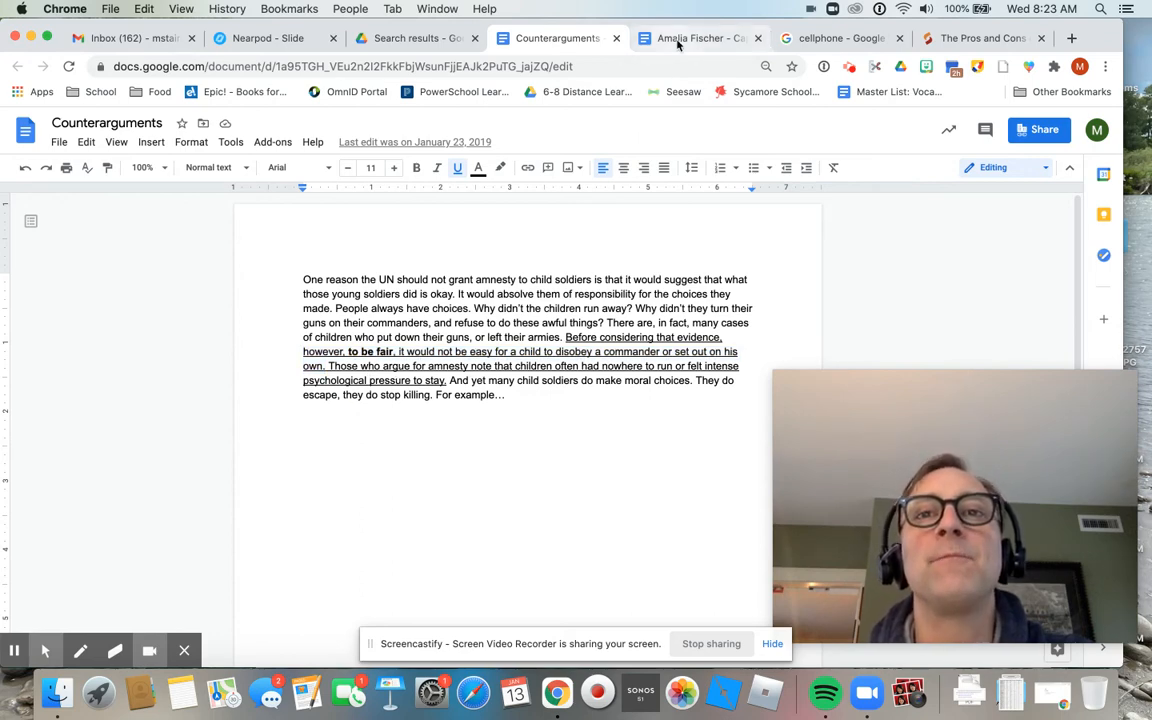
left_click(696, 38)
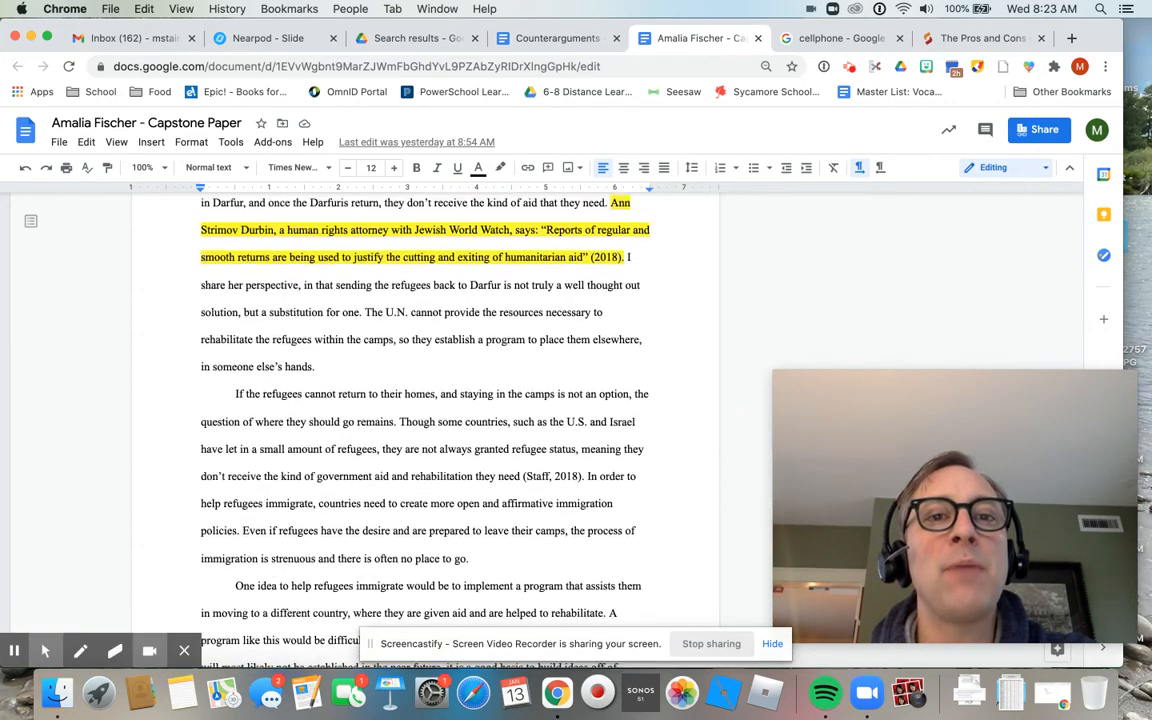
scroll("down", 3)
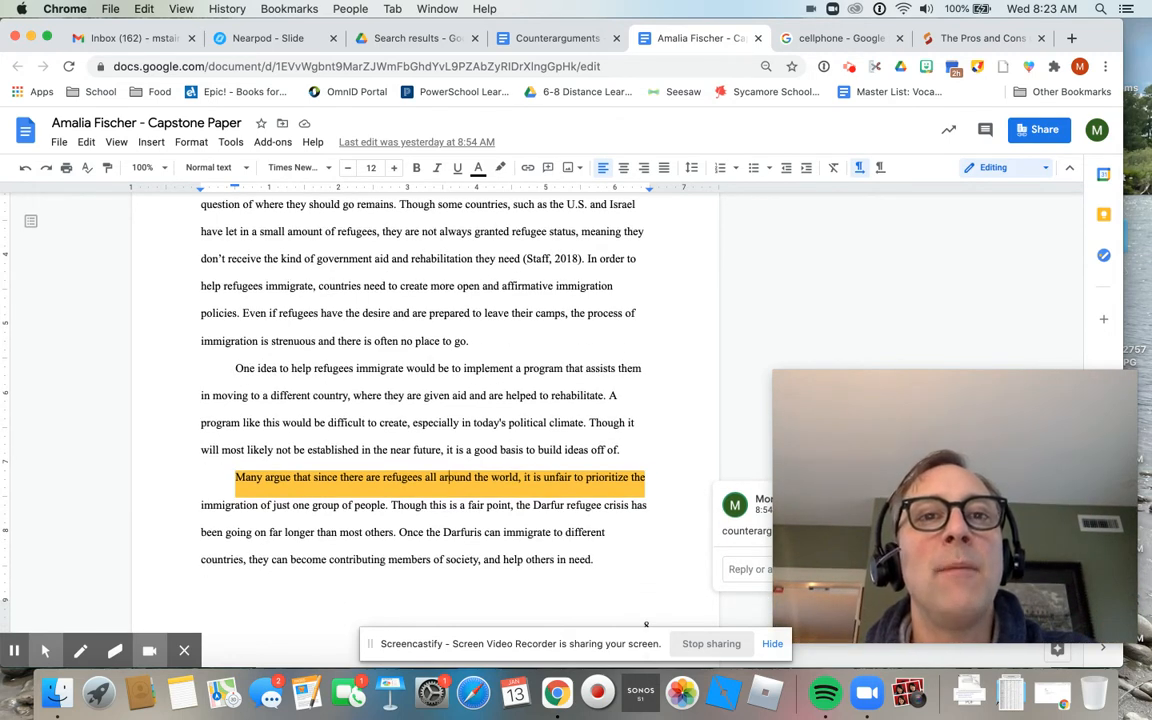
scroll("down", 3)
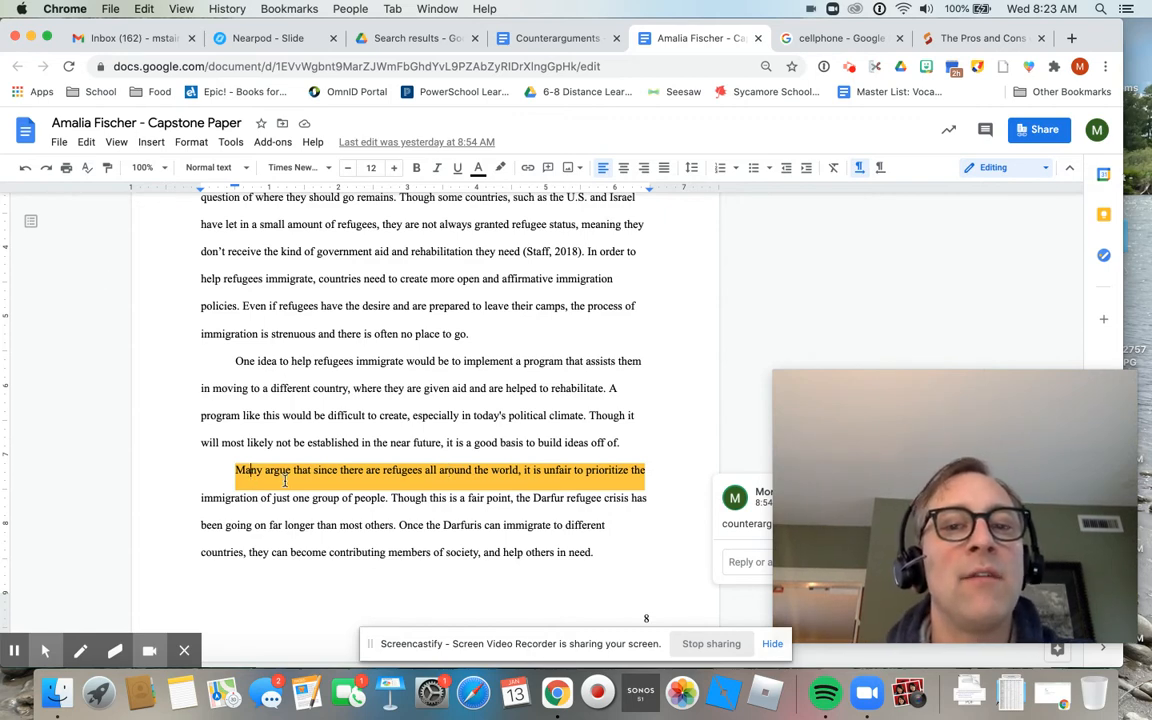
scroll("up", 3)
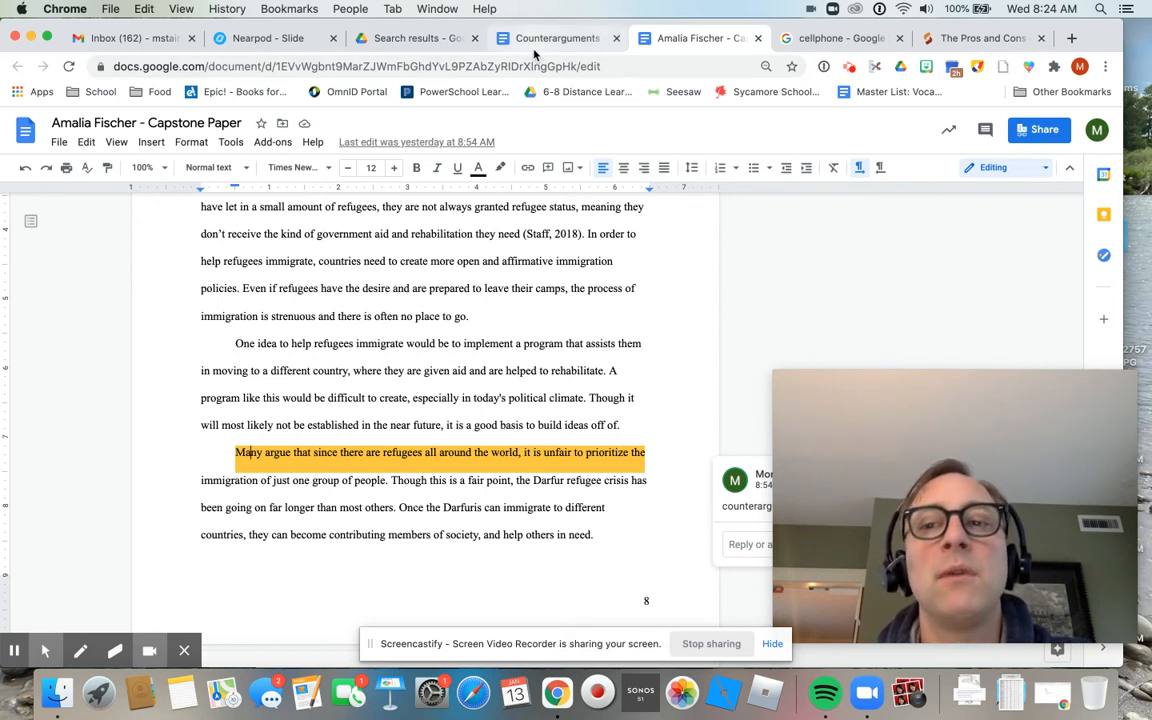
mouse_move(556, 38)
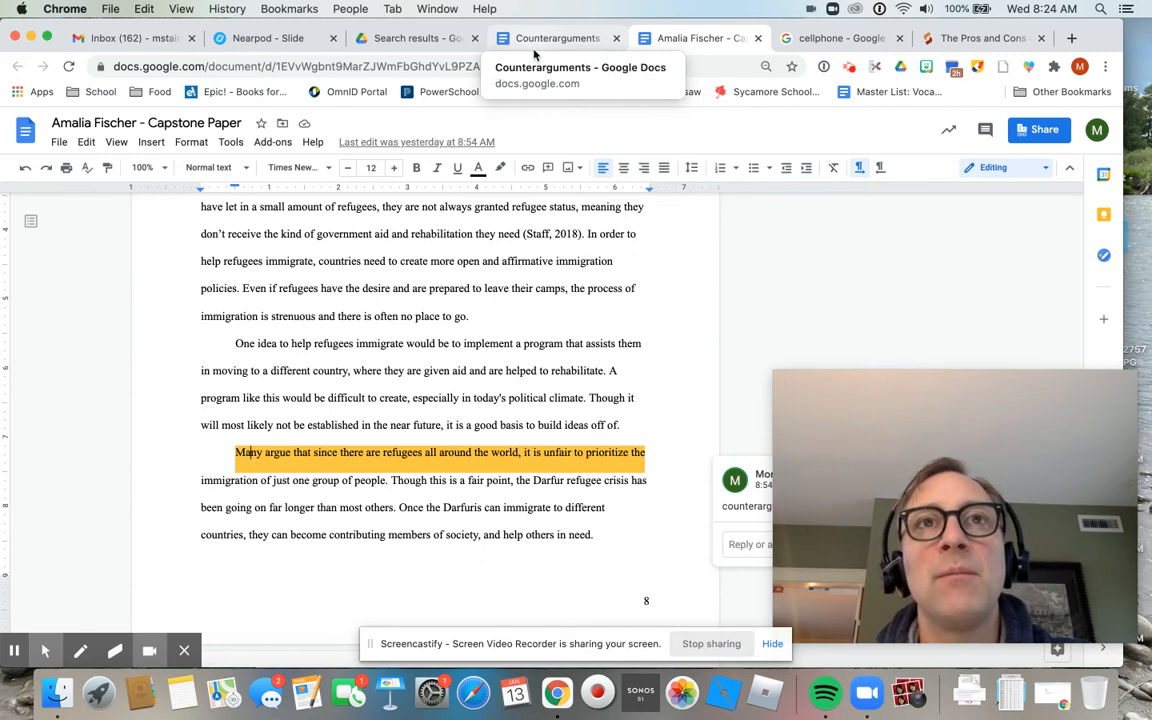